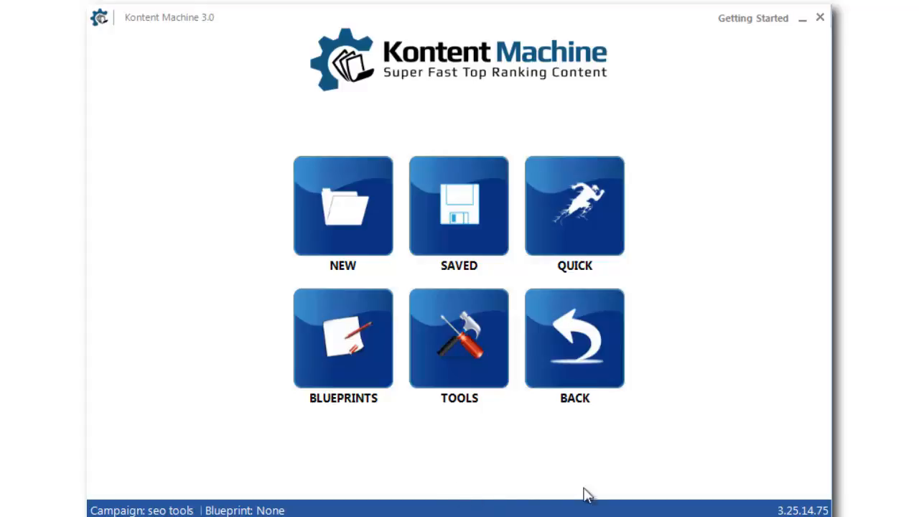
Step: Load the 'seo tools' campaign from the Saved Campaigns list
left_click(459, 206)
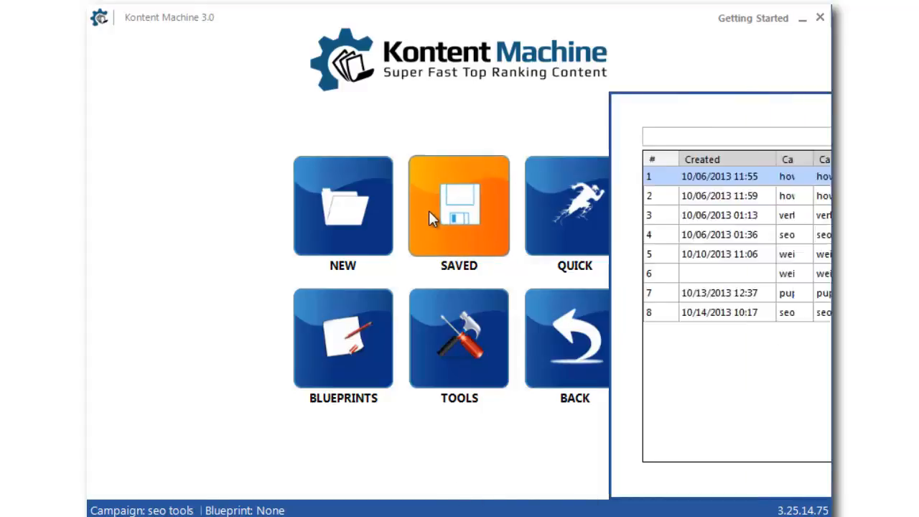
left_click(459, 207)
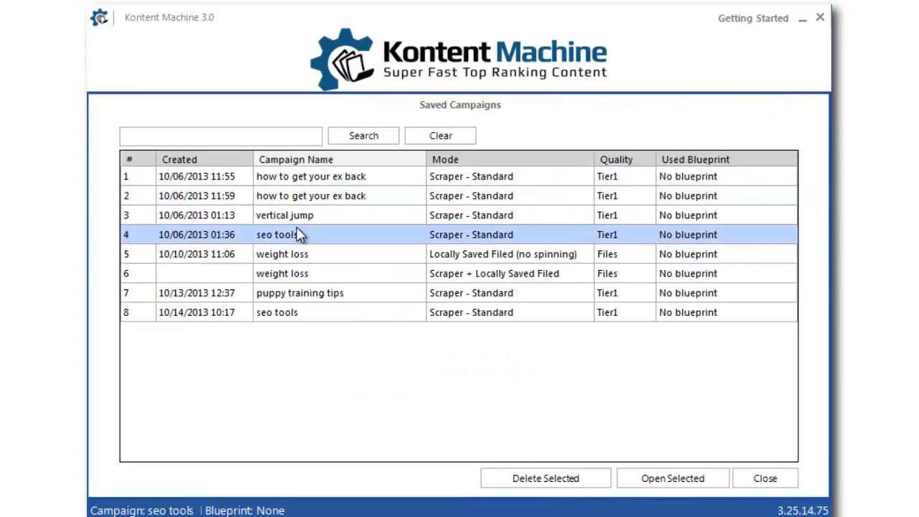
left_click(672, 478)
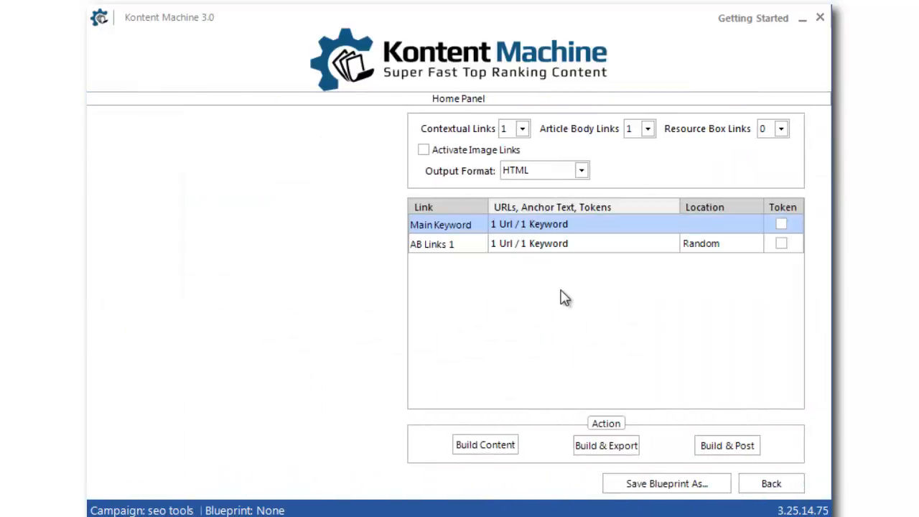
mouse_move(538, 228)
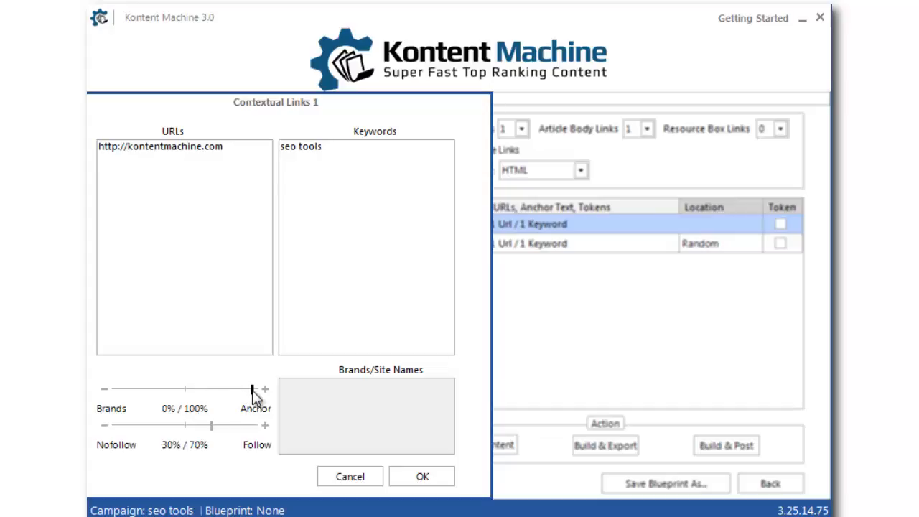
Step: Set Contextual Links 1 to a 50/50 Brands/Anchor split with brand names ending in KontentMachine.com, and confirm
left_click_drag(256, 389, 184, 389)
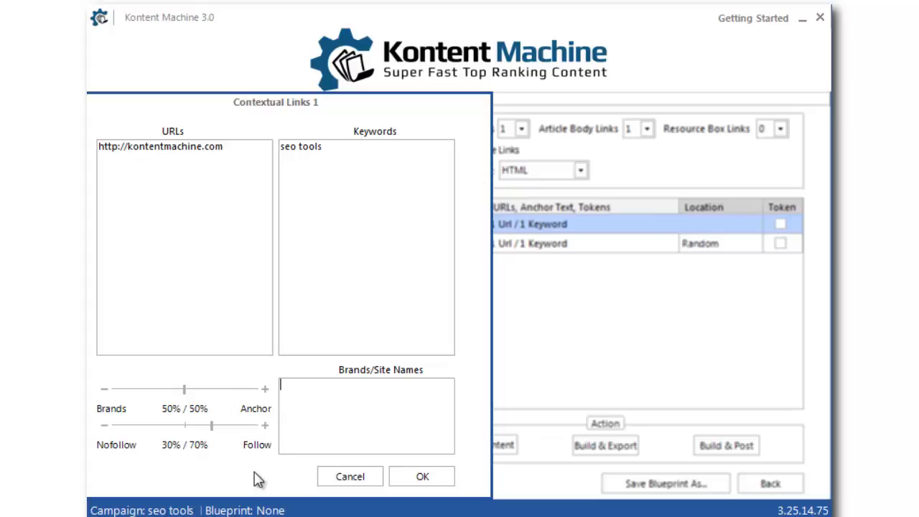
type("Kontent Machine")
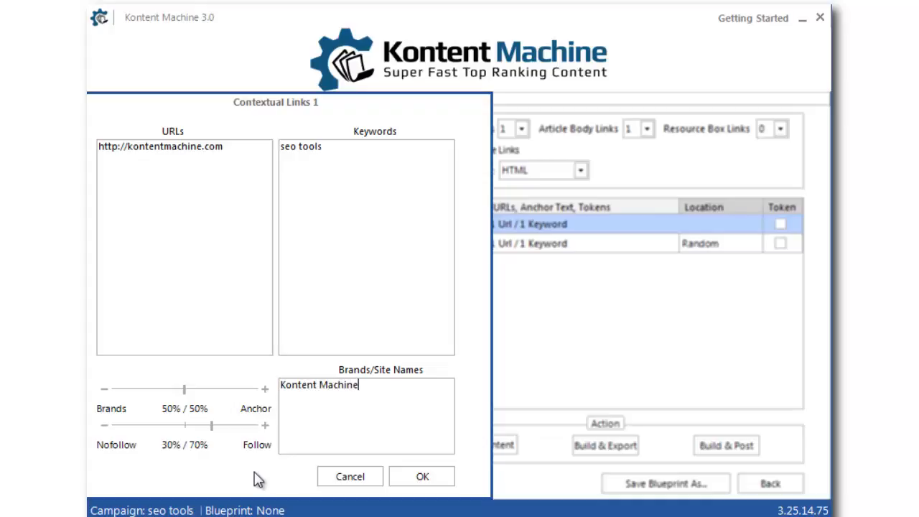
type("KontentMachine.com")
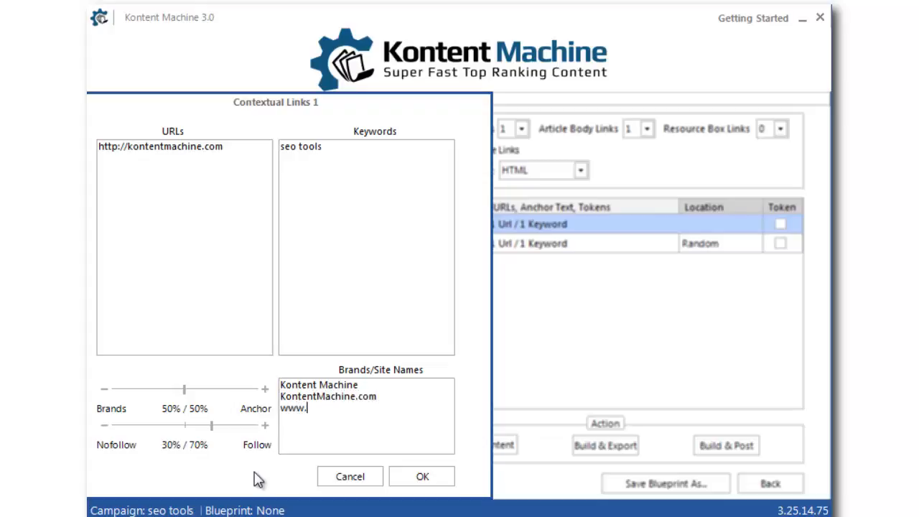
type("KontentMachin")
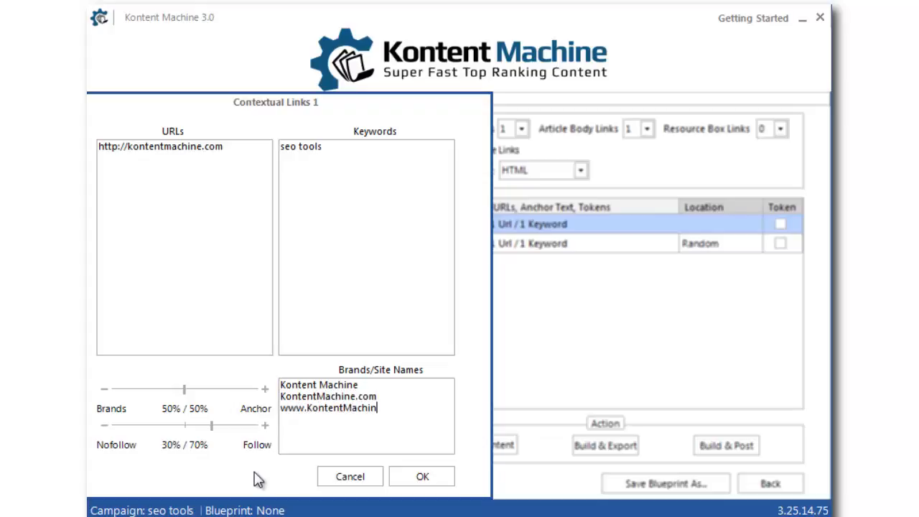
type("e.com")
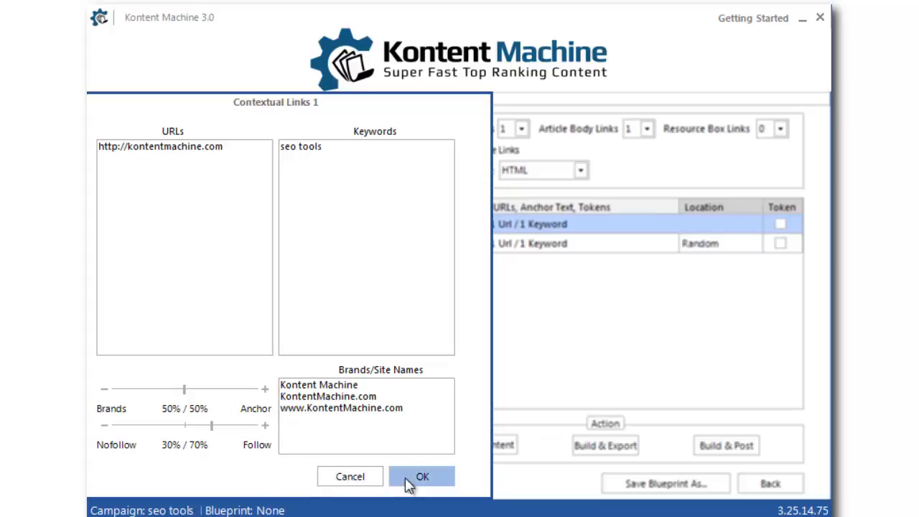
left_click(422, 477)
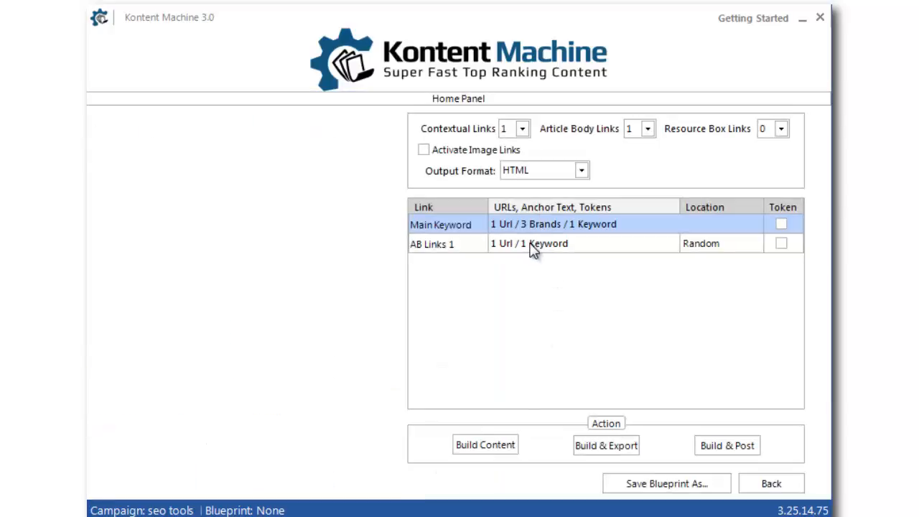
Step: Clear the existing URL list in the Article Body Links 1 settings
double_click(529, 244)
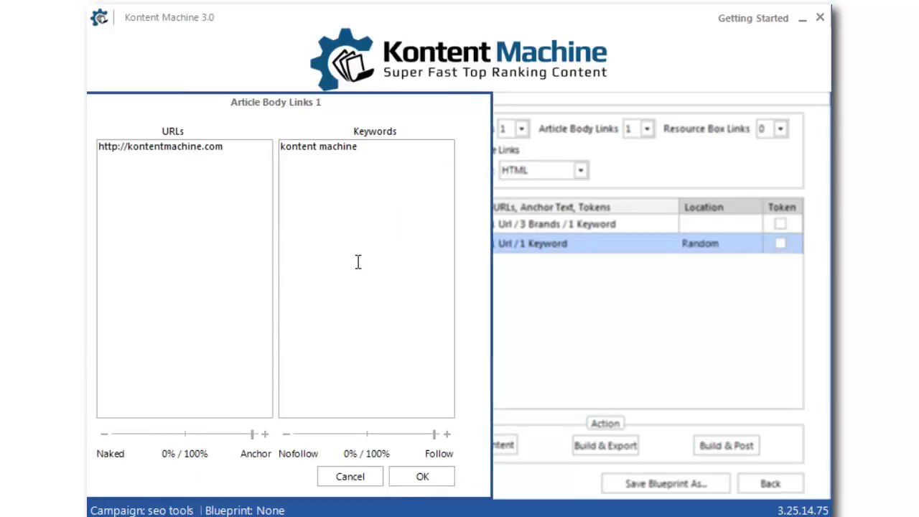
double_click(175, 146)
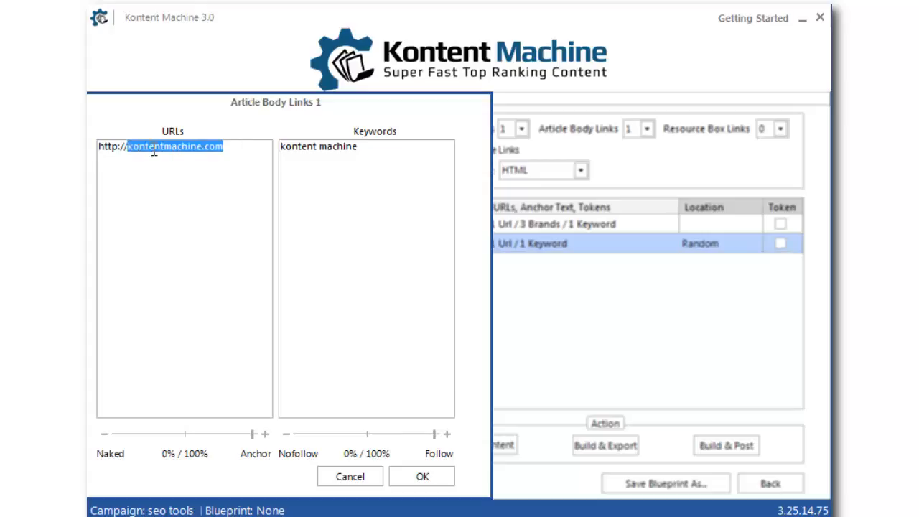
right_click(172, 146)
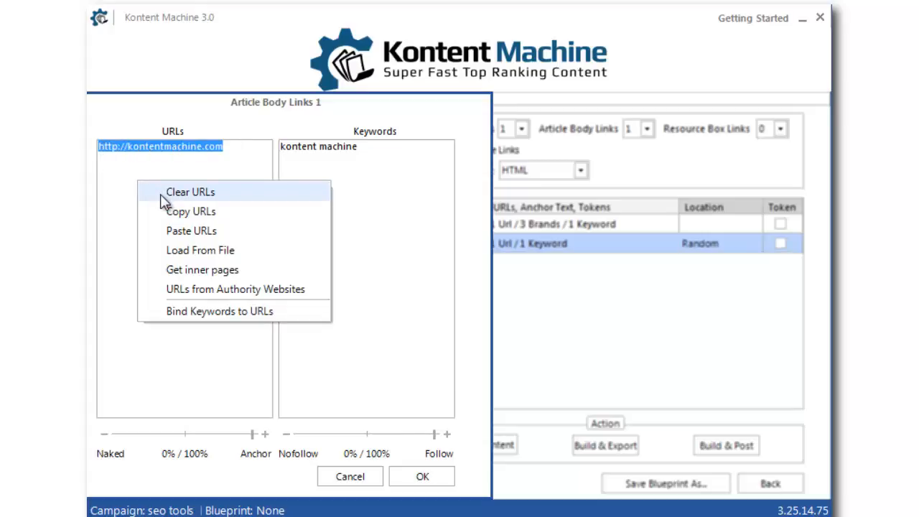
left_click(189, 192)
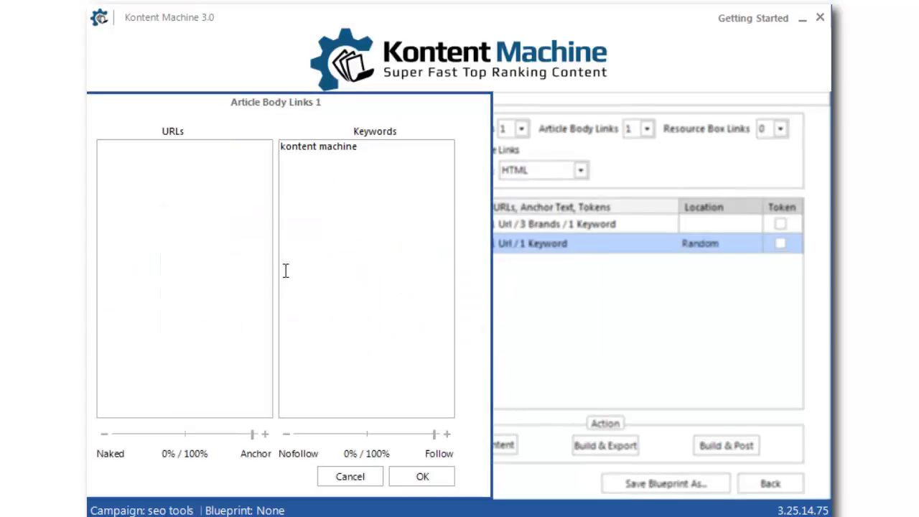
Step: Download authority-website URLs for the keyword 'seo' into the empty URL list
right_click(183, 215)
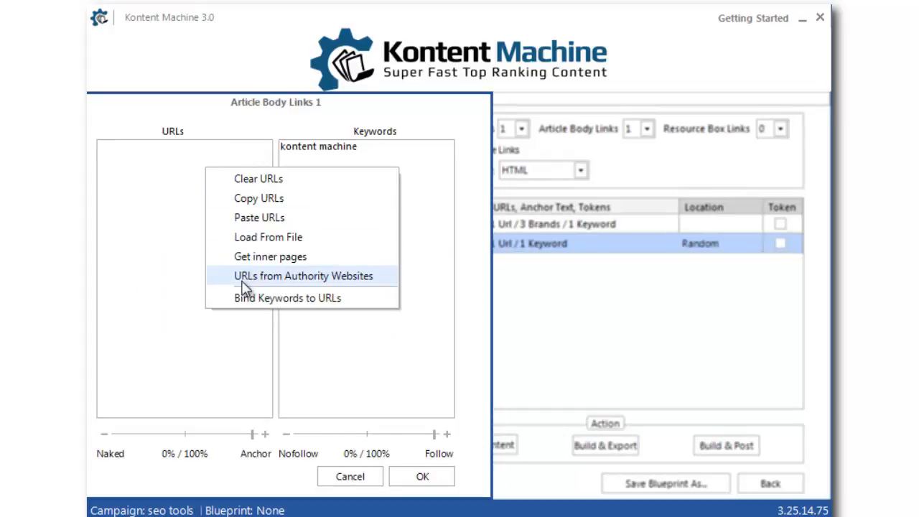
left_click(305, 275)
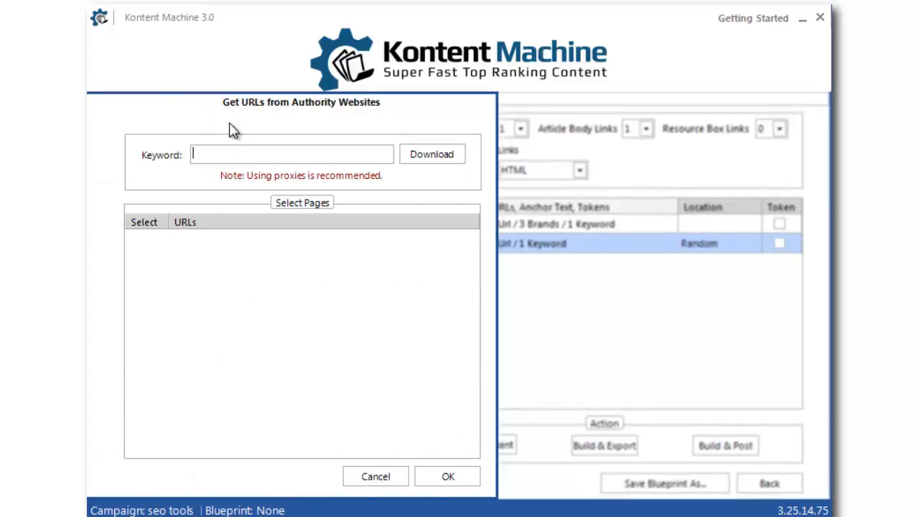
type("seo")
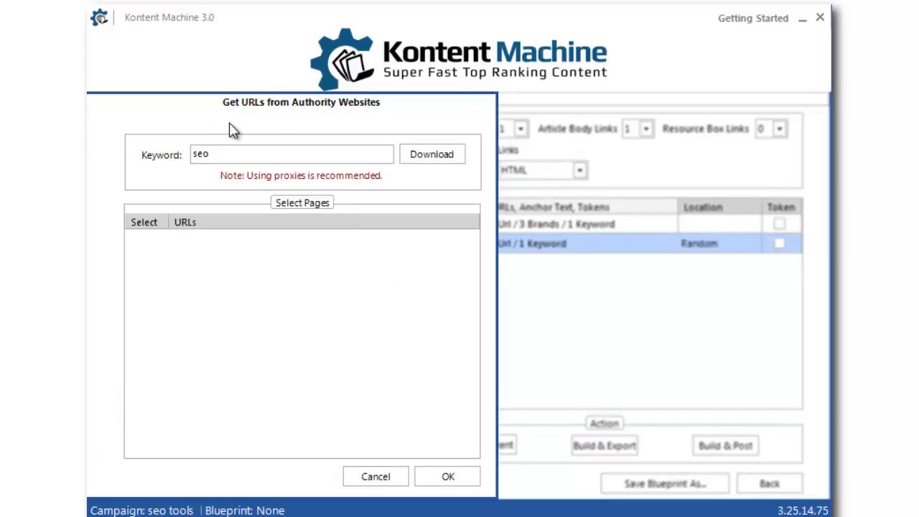
left_click(431, 154)
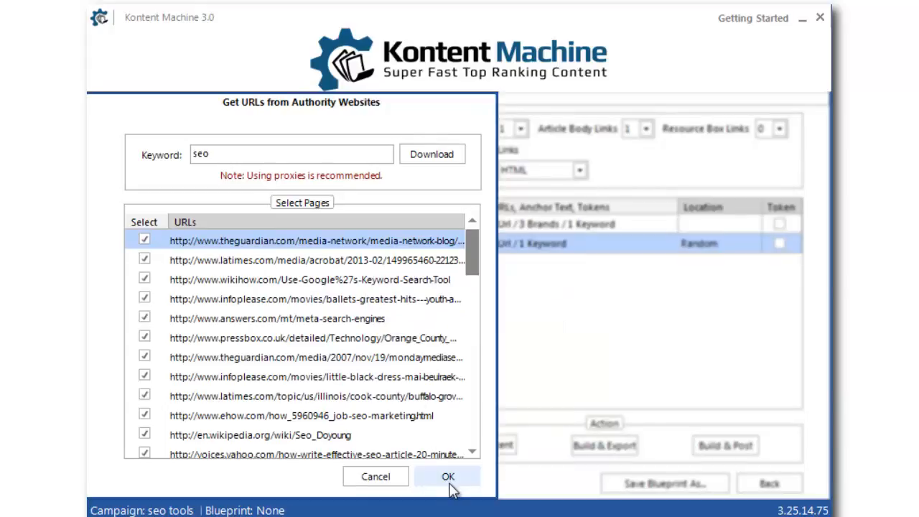
Step: Add the checked authority URLs, replace the 'kontent machine' keyword with generic anchor texts, and confirm
left_click(448, 477)
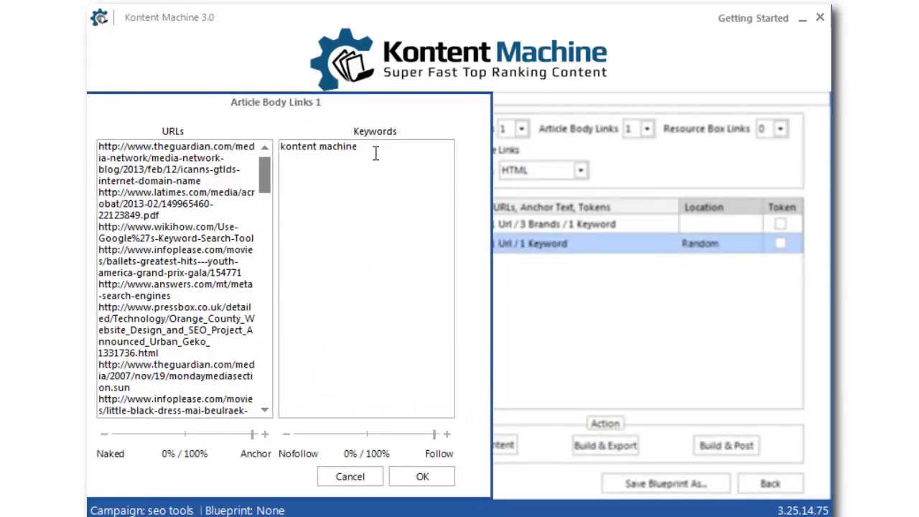
double_click(318, 147)
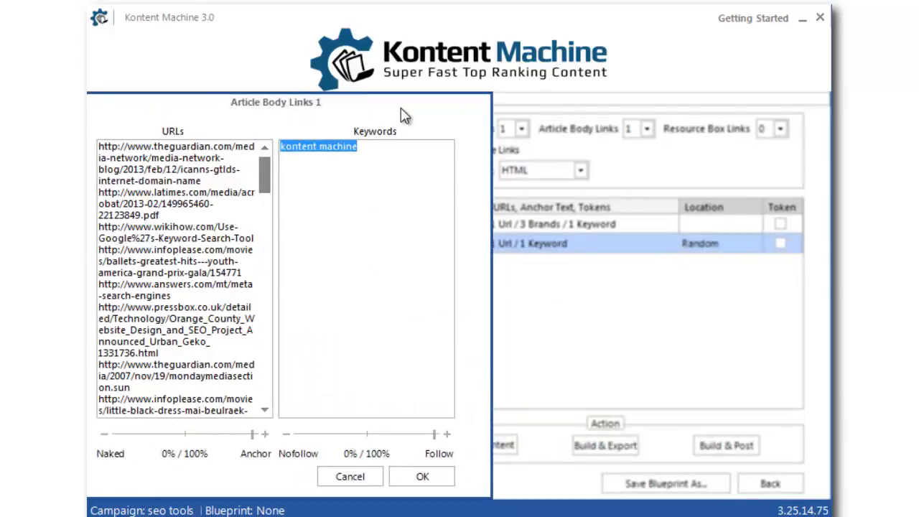
key("Delete")
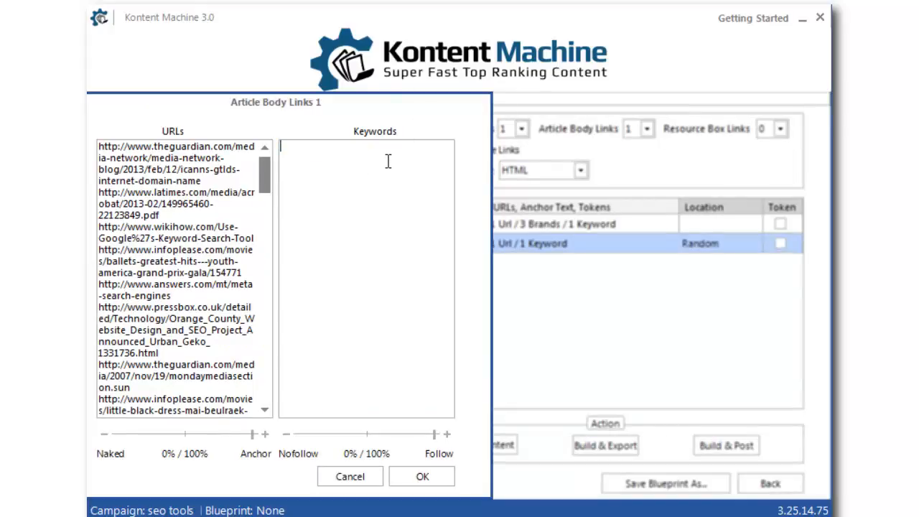
right_click(388, 169)
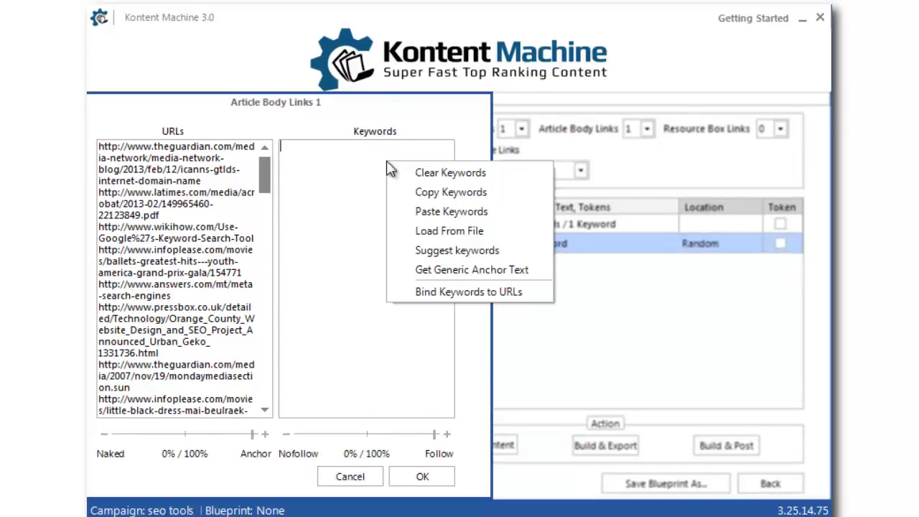
mouse_move(448, 270)
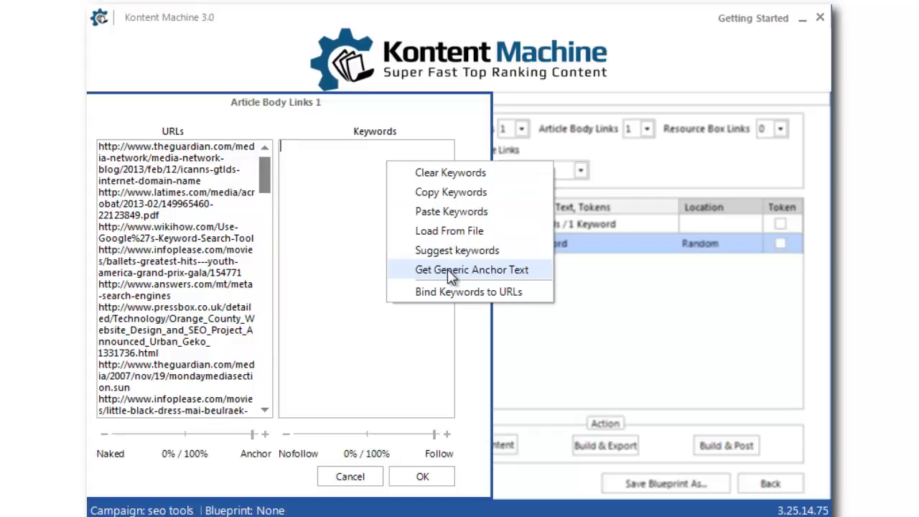
left_click(471, 270)
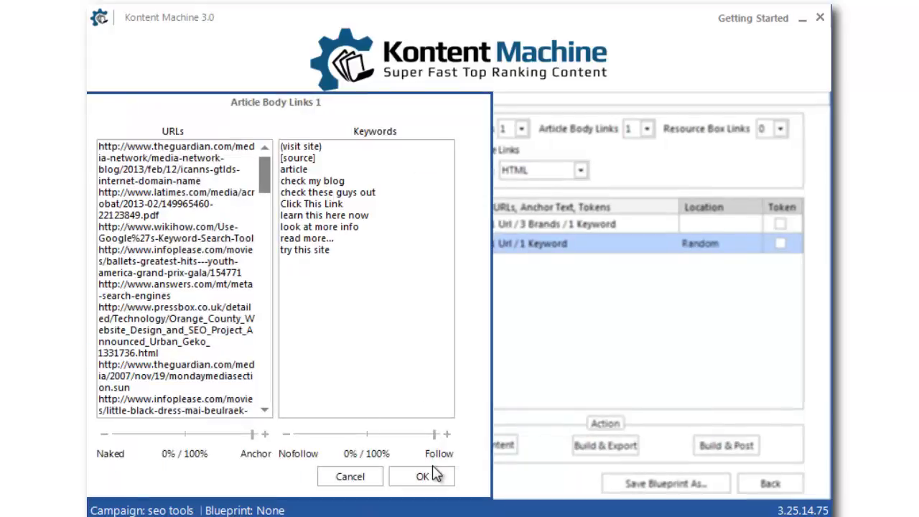
left_click(422, 476)
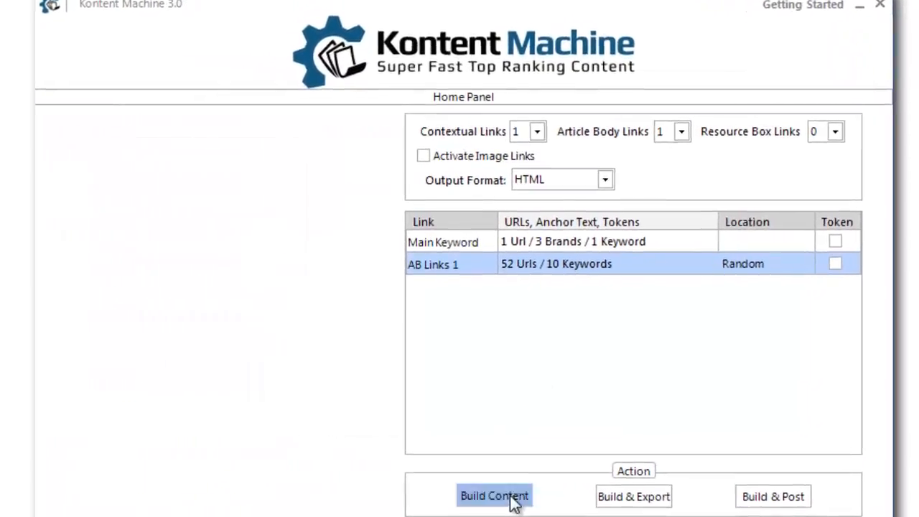
Step: Build the article content and bring up a generated article for preview
left_click(494, 495)
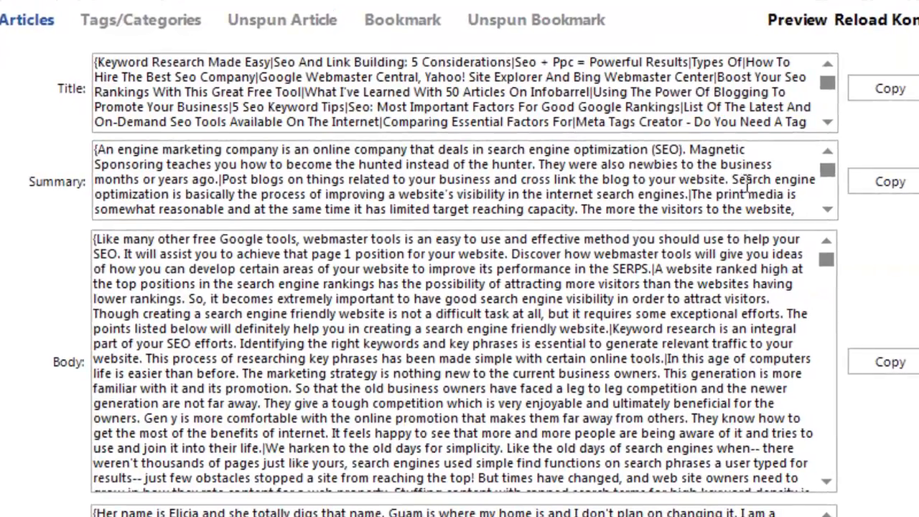
left_click(796, 20)
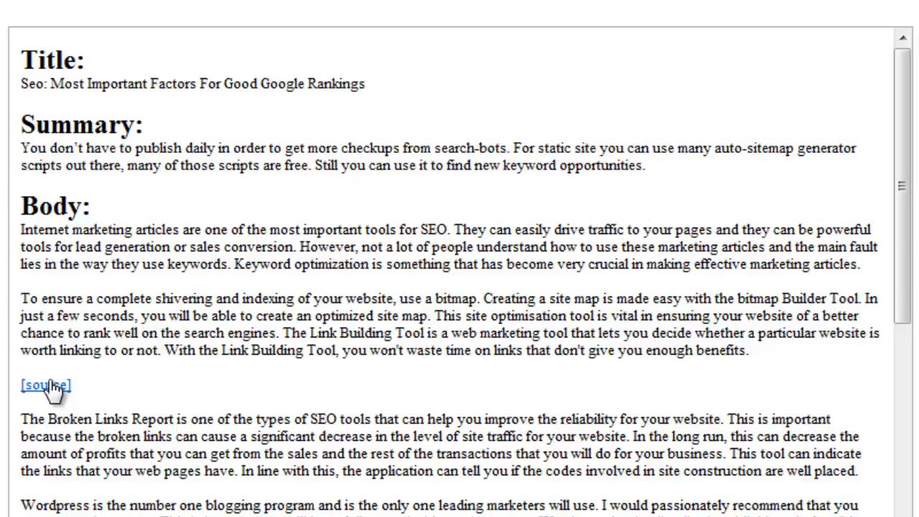
Step: Inspect the first article's source anchor link and the generic anchor words 'out there' in the body
double_click(46, 385)
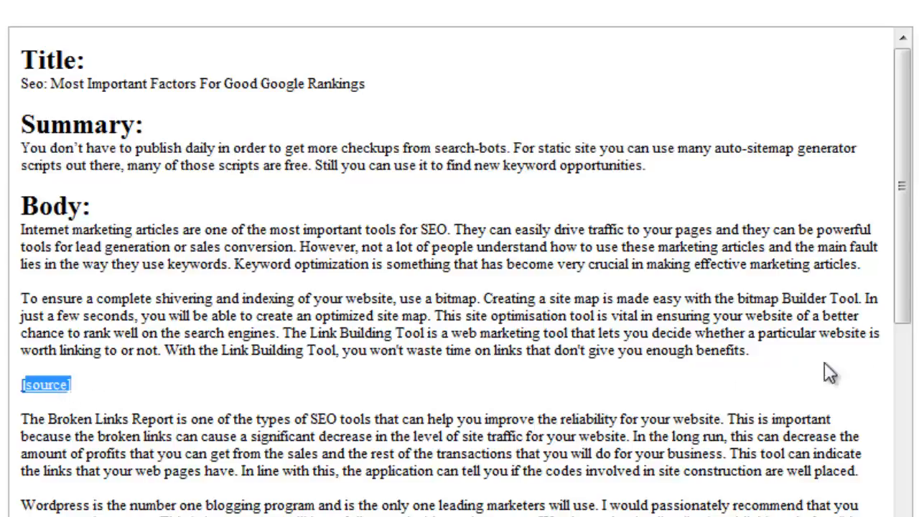
scroll("down", 3)
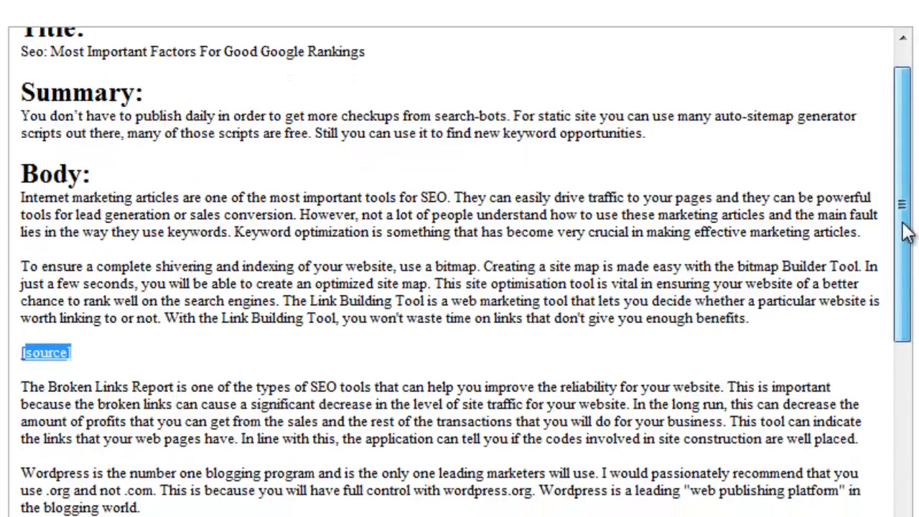
scroll("down", 3)
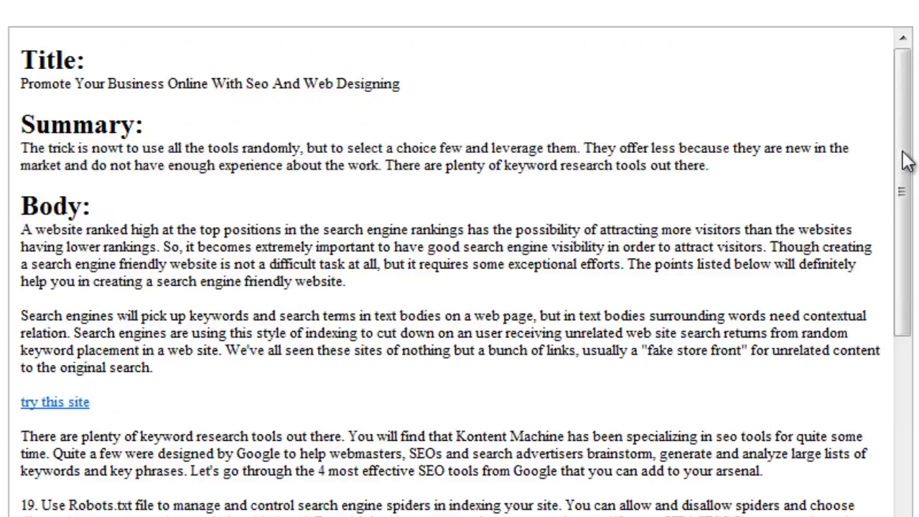
scroll("down", 3)
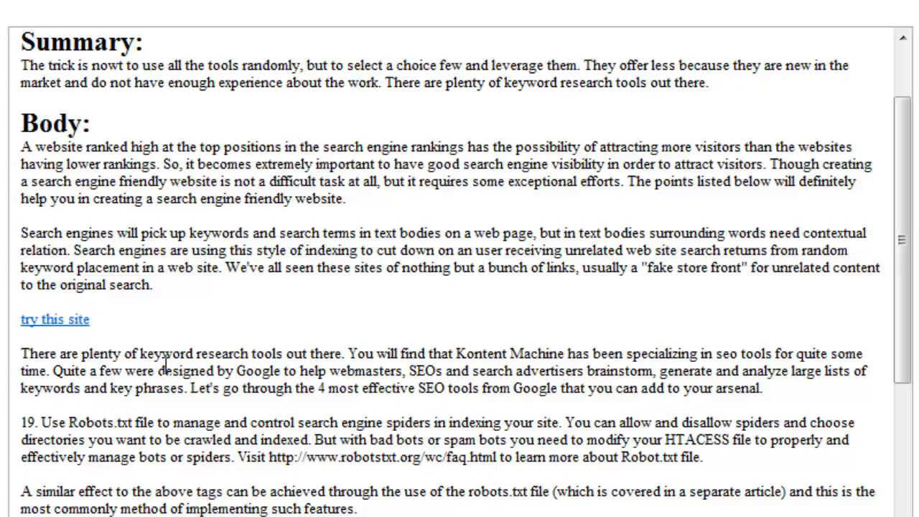
mouse_move(347, 352)
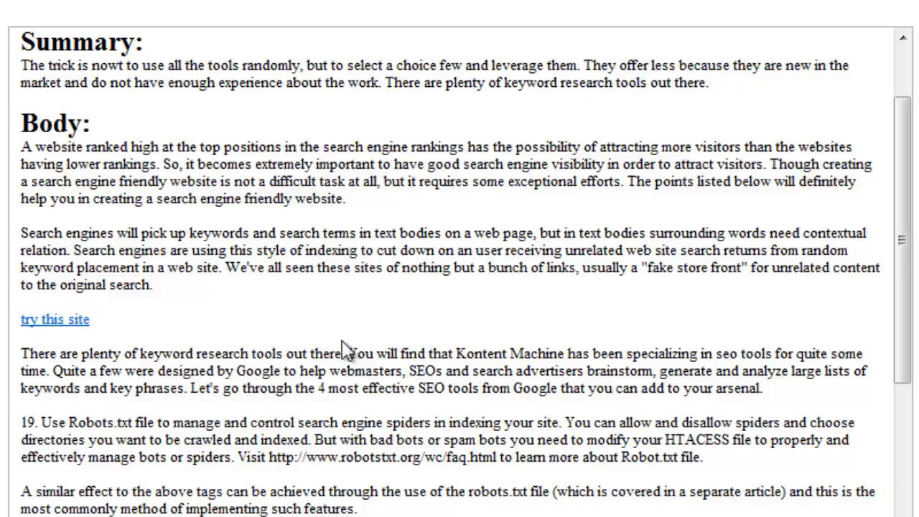
mouse_move(350, 351)
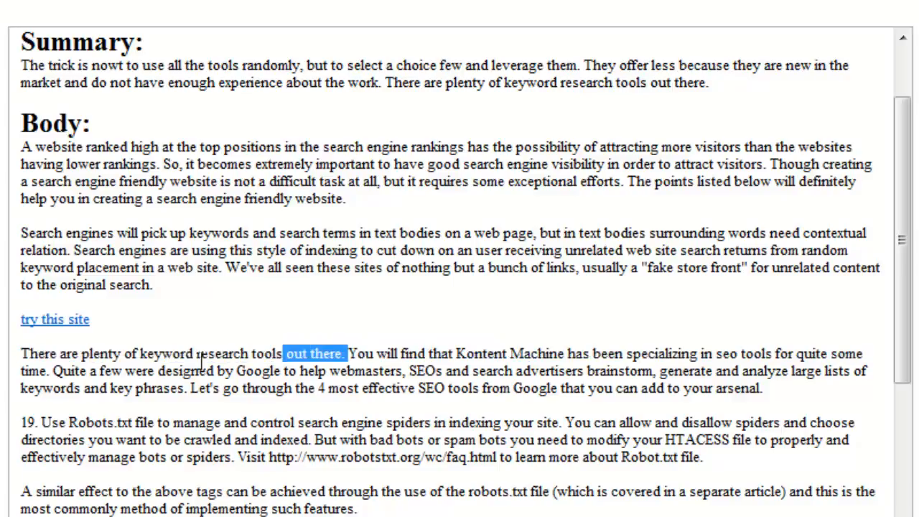
left_click_drag(344, 353, 49, 370)
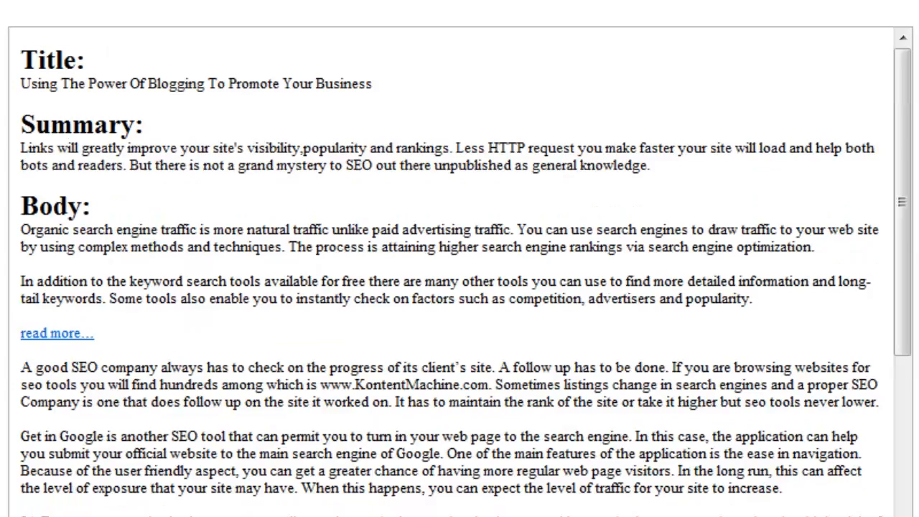
scroll("down", 3)
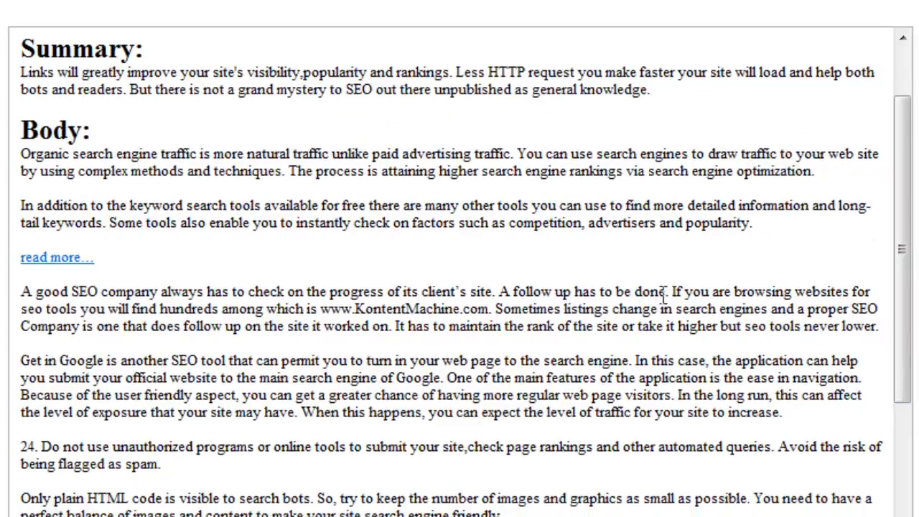
left_click_drag(668, 292, 488, 310)
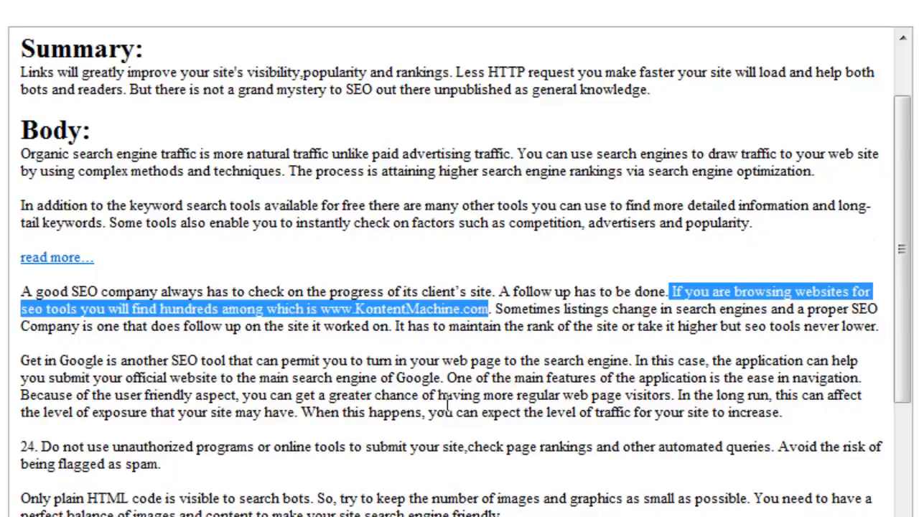
left_click(169, 327)
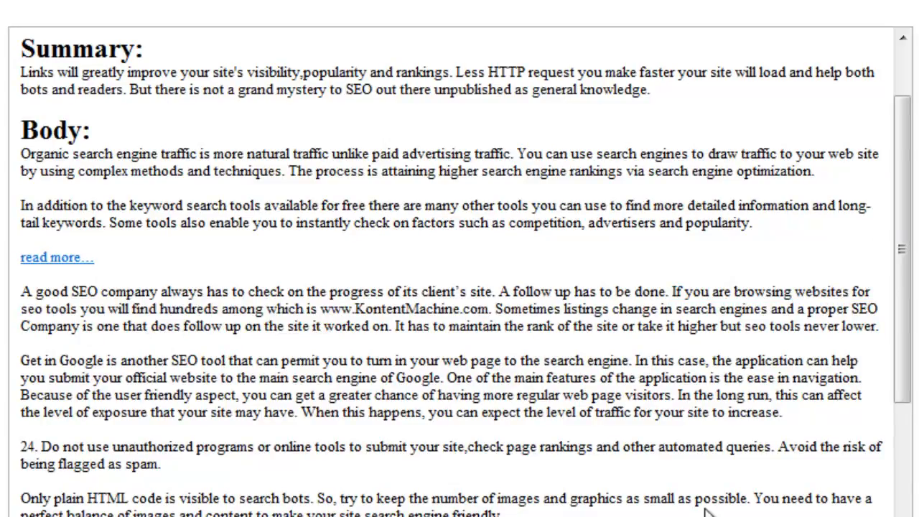
mouse_move(722, 422)
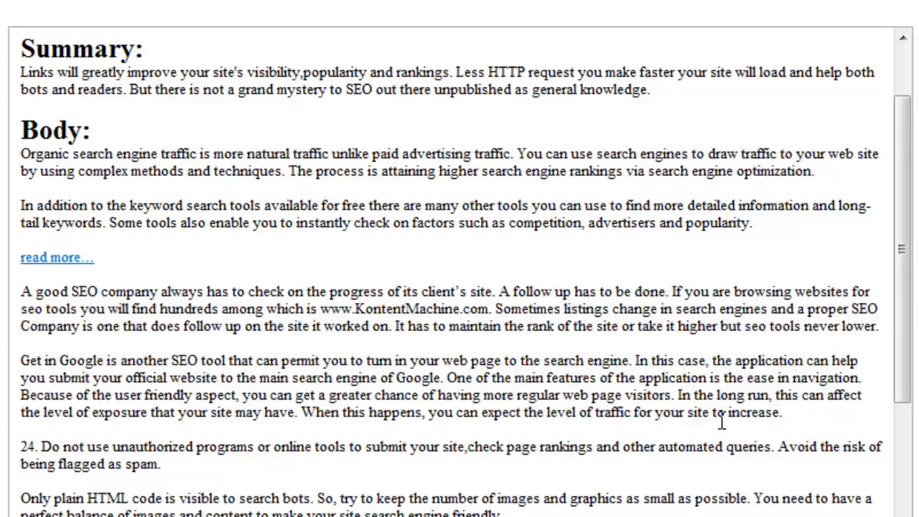